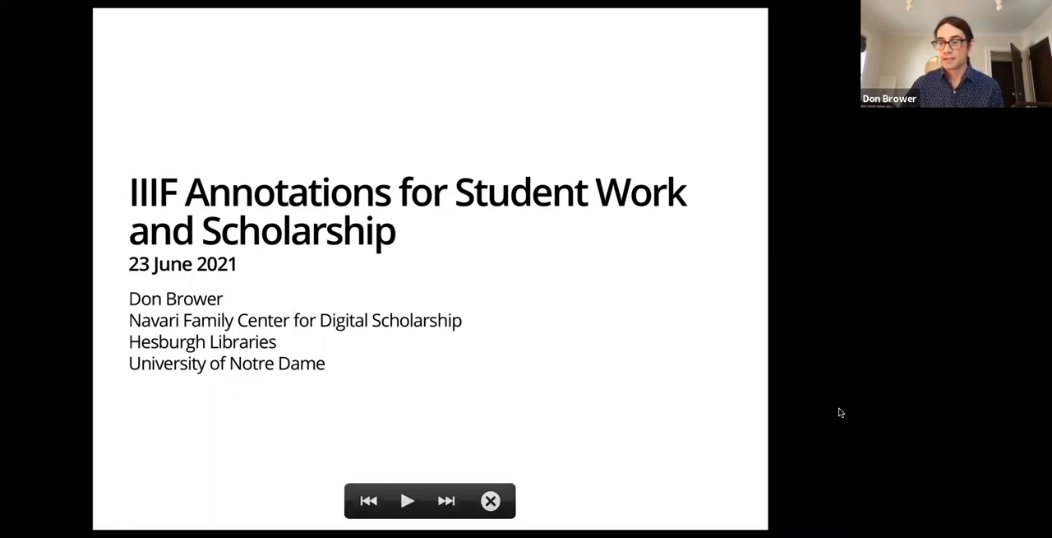
# Advance from the IIIF annotations title slide to the Acknowledgments slide of core collaborators.
pyautogui.click(446, 500)
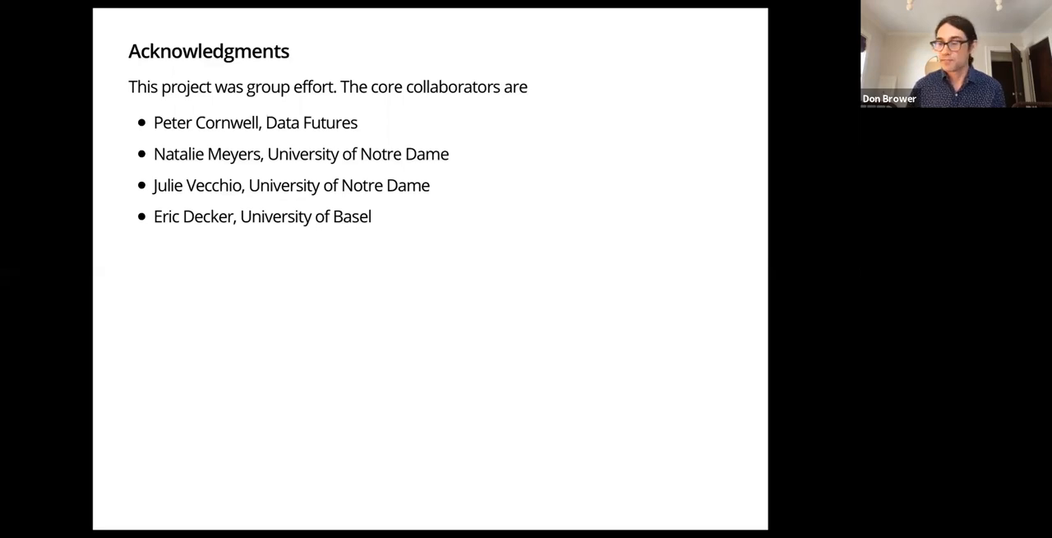
# Advance to the Technology slide on IIIF server, annotation database, ORCID, Mirador 2 and Anøstore.
pyautogui.press('Right')
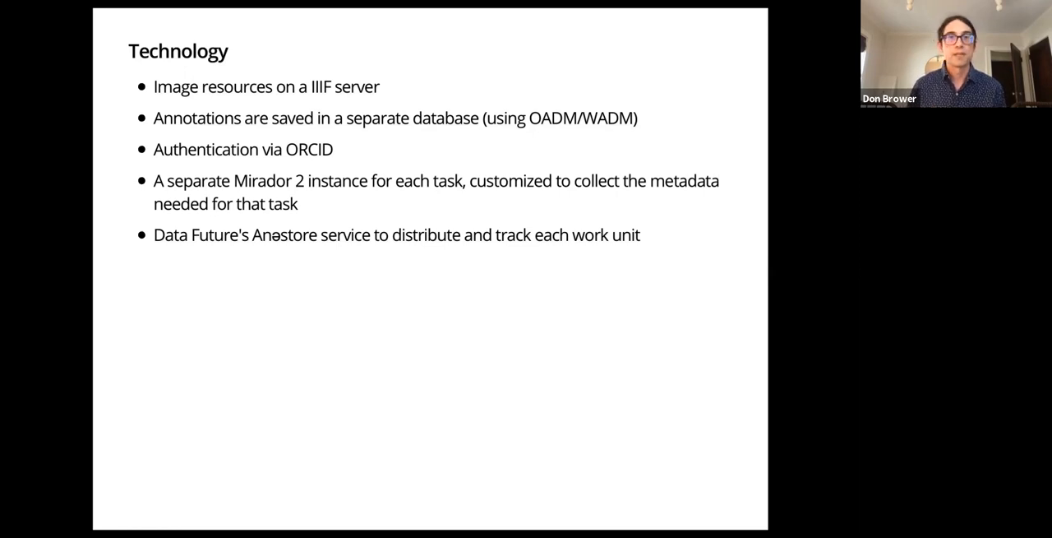
# Advance to the People slide citing 19 annotators and over 10,000 annotations.
pyautogui.press('Right')
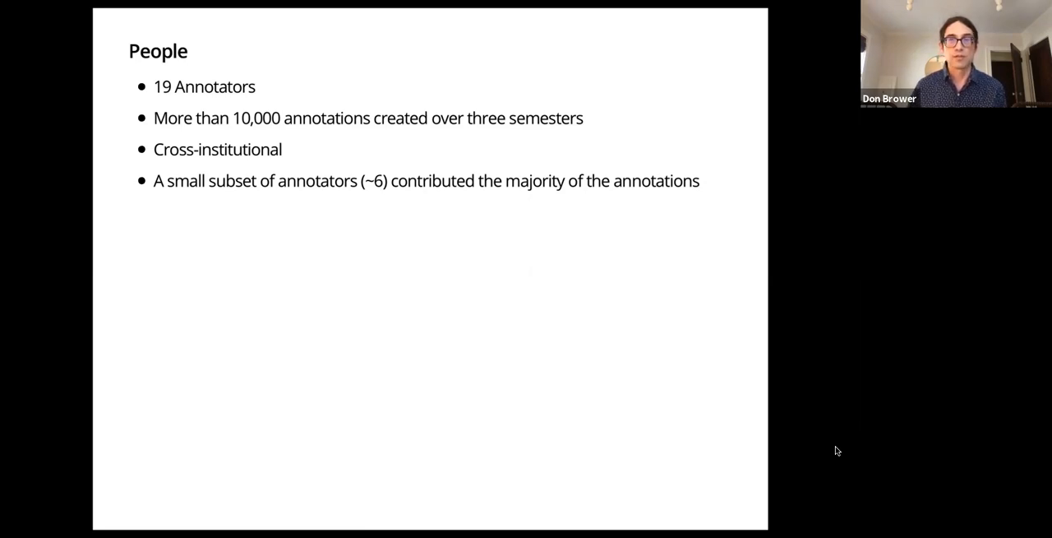
pyautogui.press('right')
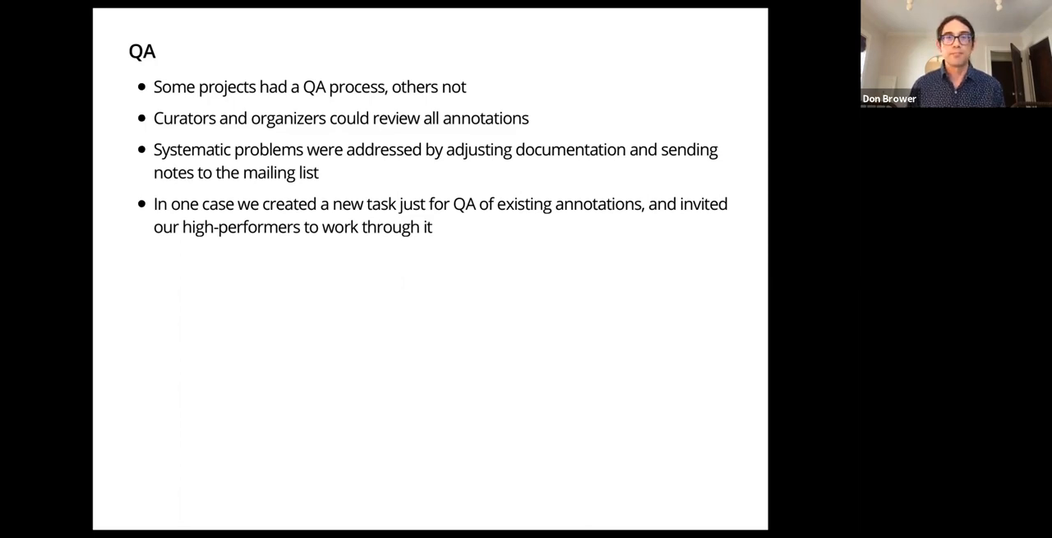
# Advance from the QA slide to the Issue 23 Results slide of extracted title labels.
pyautogui.press('Right')
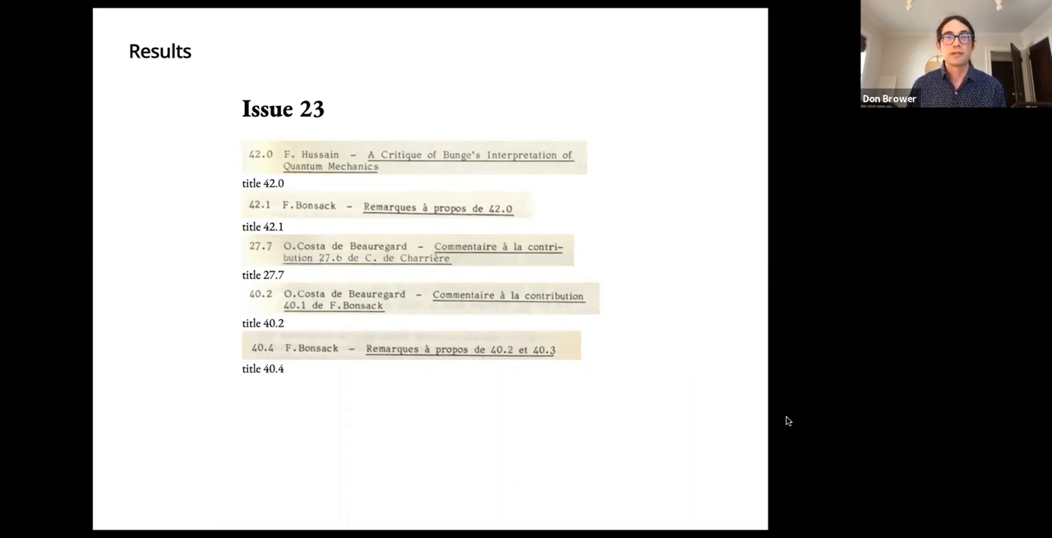
# Advance to the 'Keeping the work moving' slide on source images, advertising and curators.
pyautogui.press('Right')
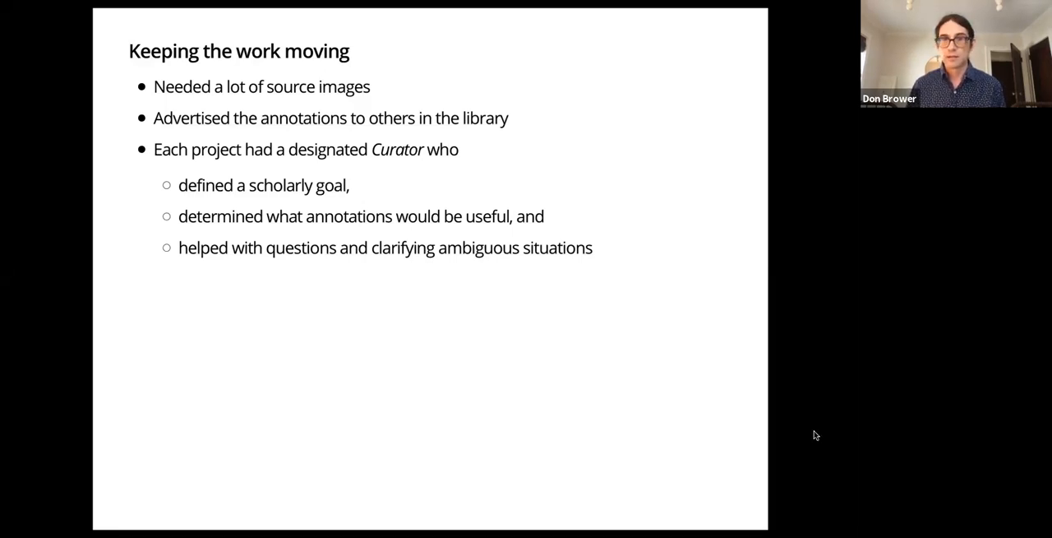
# Advance to the Successes slide covering ORCID, Anøstore and stay-at-home work.
pyautogui.press('right')
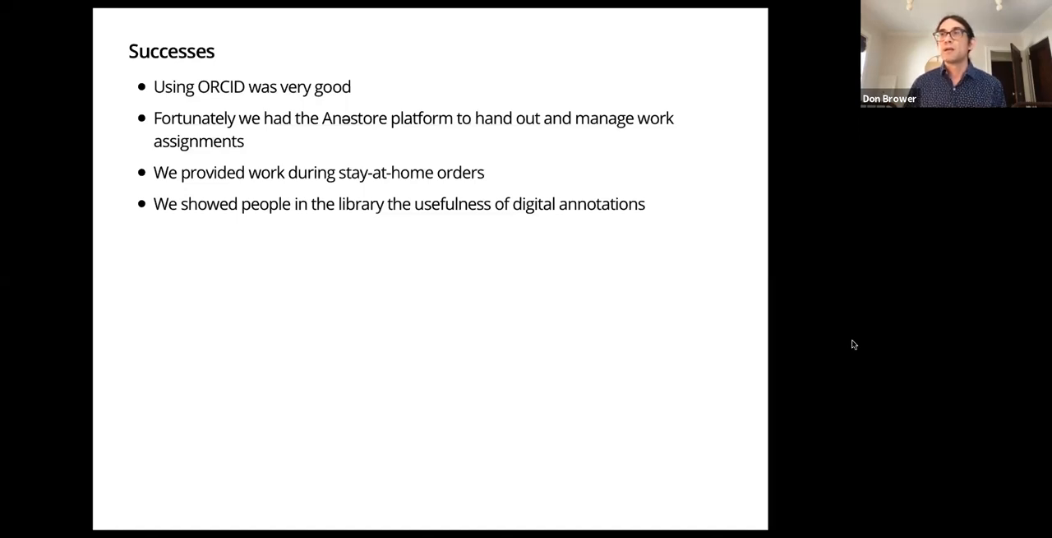
pyautogui.moveTo(842, 353)
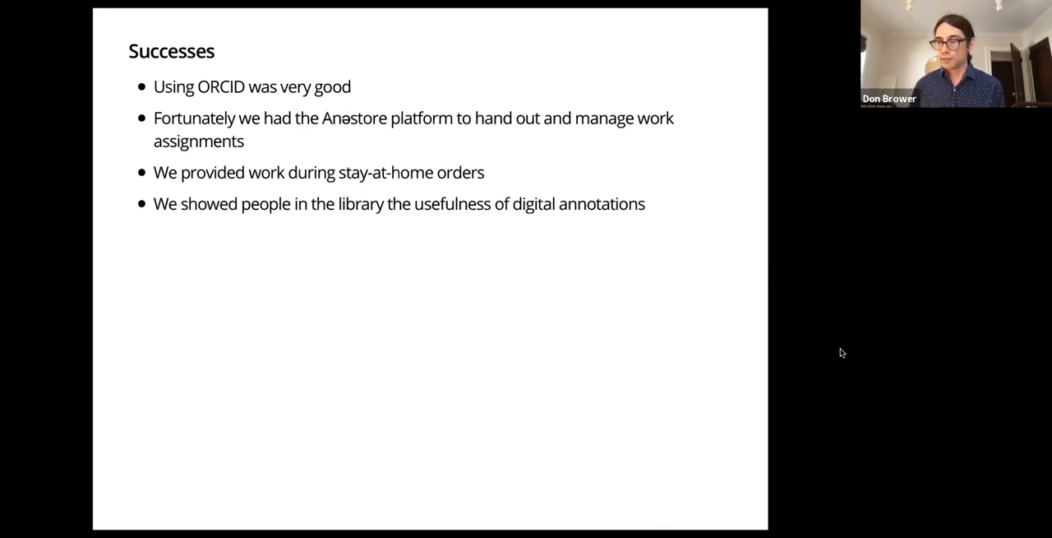
# Advance from Successes to the Problems slide on server setup, plug-ins and Mirador support.
pyautogui.press('Right')
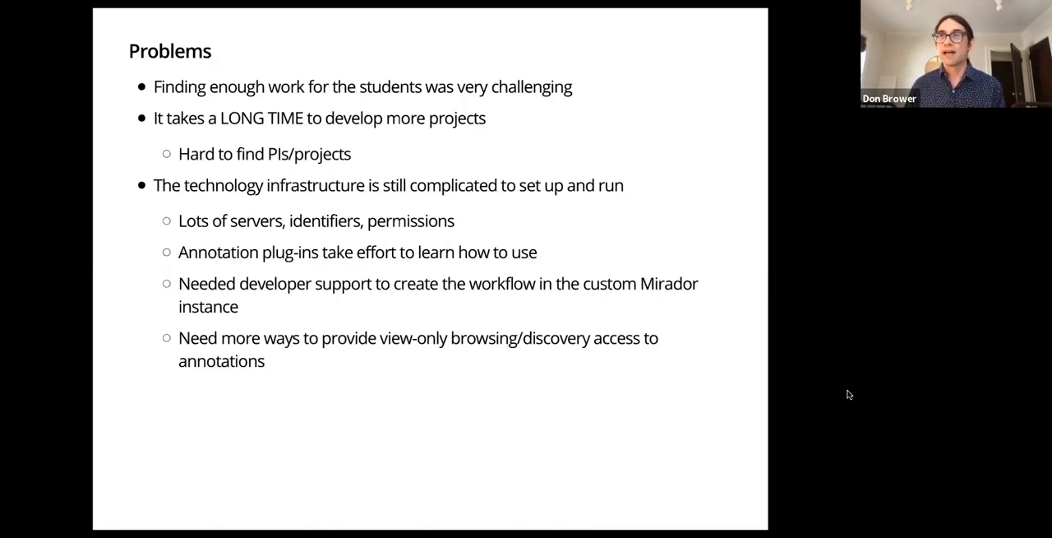
pyautogui.moveTo(844, 388)
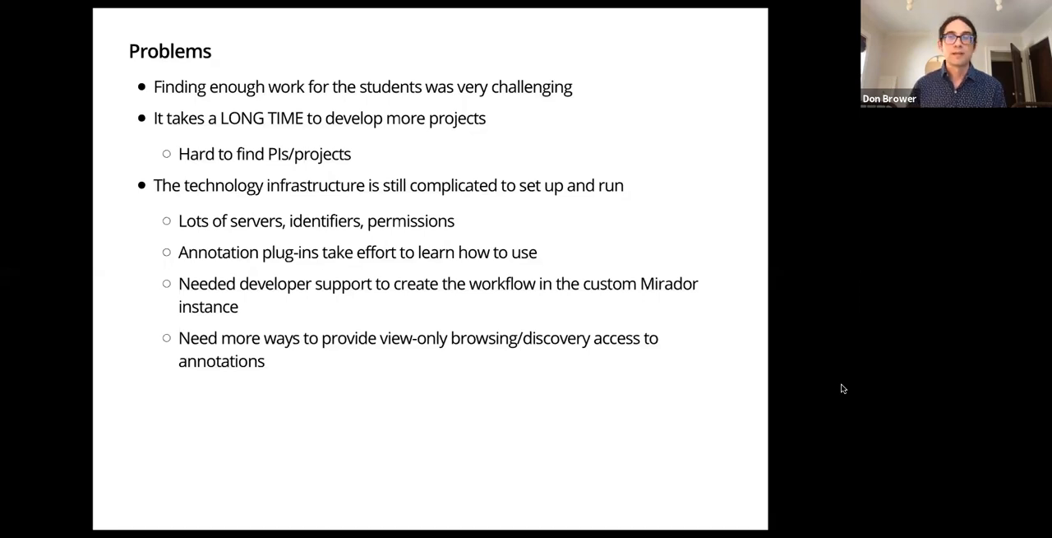
# Advance to the Next Time slide: community focus, progress tracking, shared workflow description.
pyautogui.press('Right')
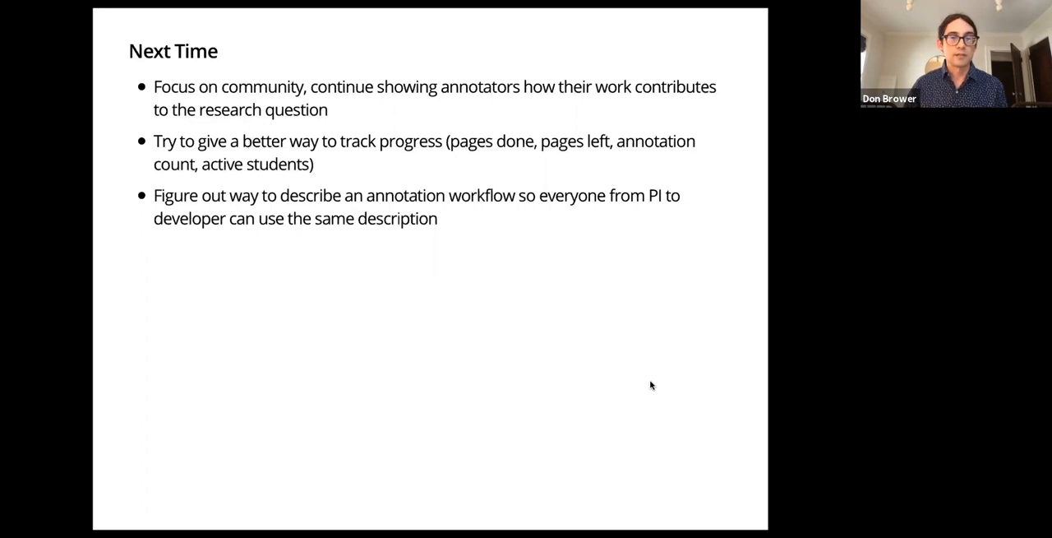
pyautogui.moveTo(403, 168)
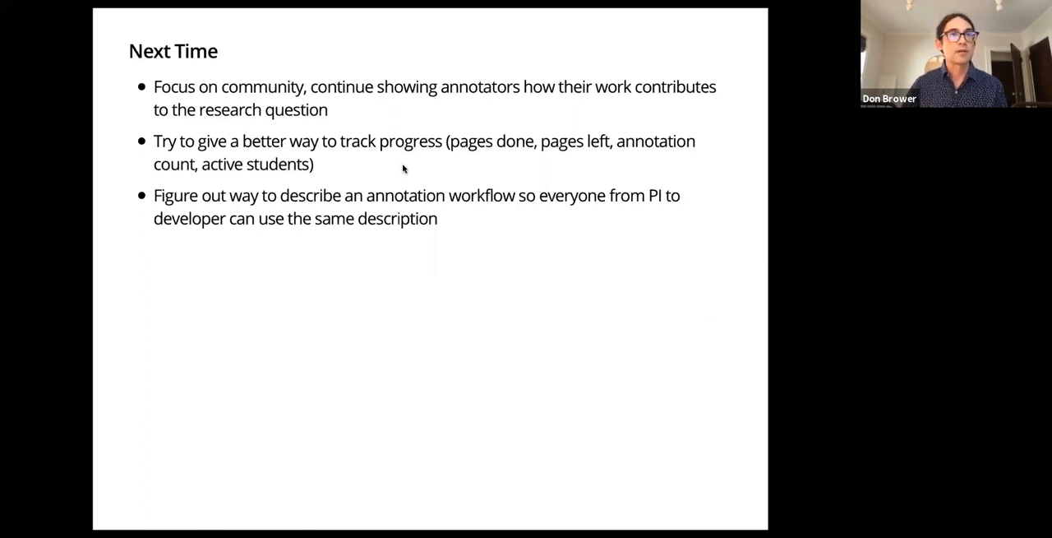